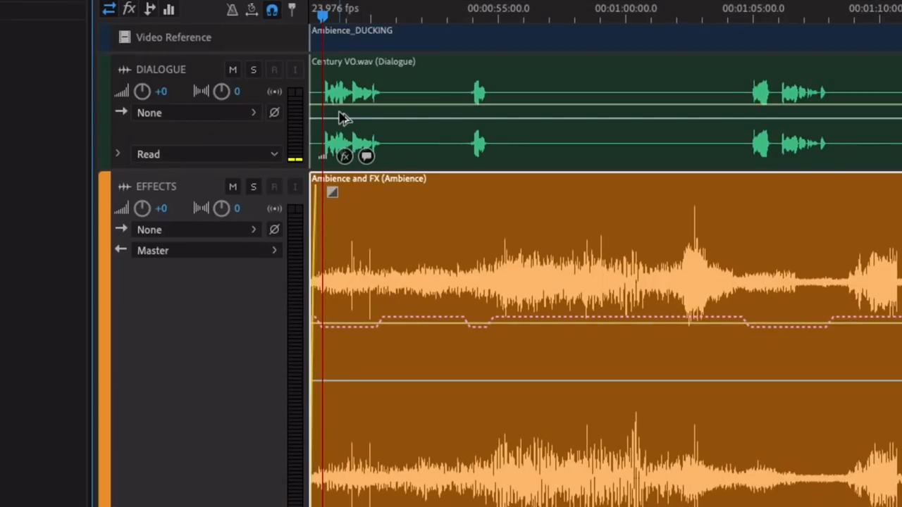
{"action": "mouse_move", "coordinate": [335, 115]}
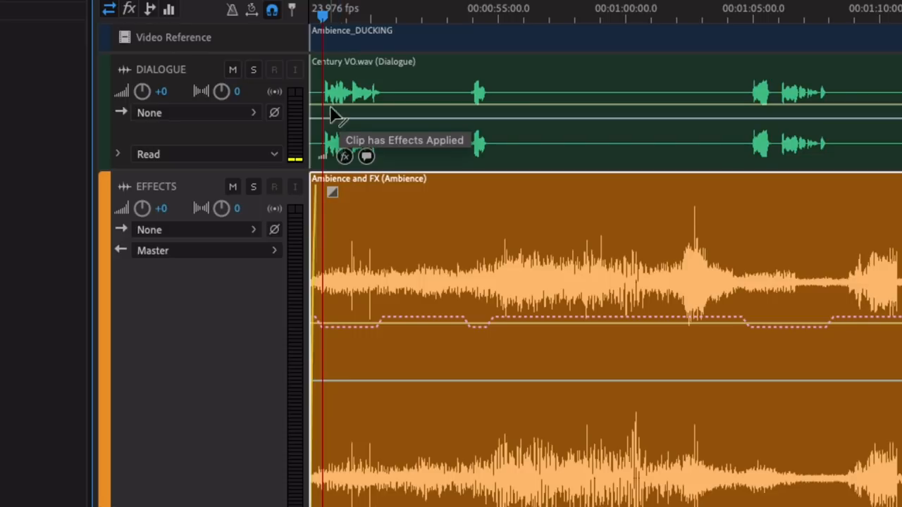
{"action": "mouse_move", "coordinate": [387, 323]}
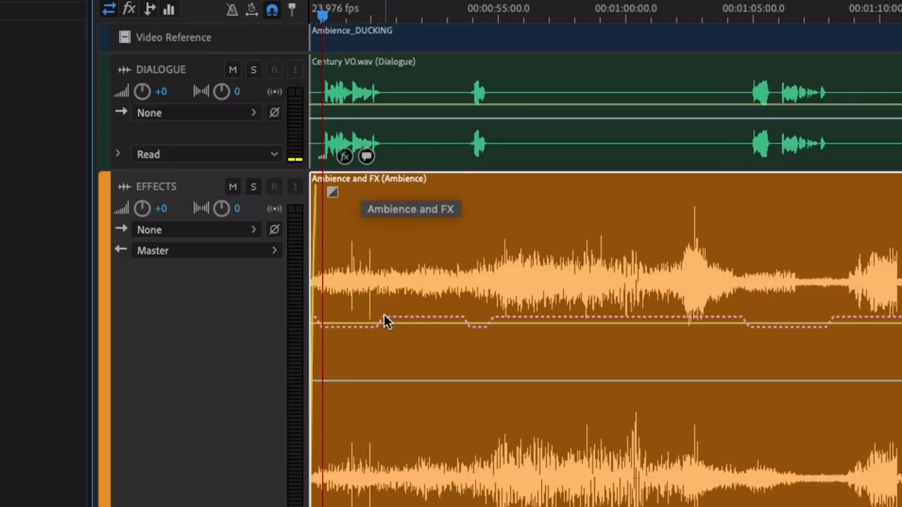
{"action": "mouse_move", "coordinate": [669, 340]}
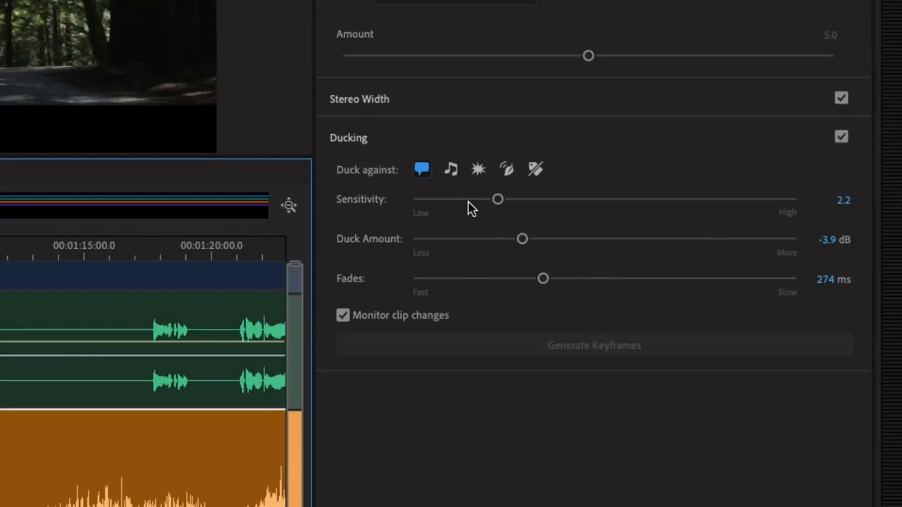
{"action": "mouse_move", "coordinate": [471, 209]}
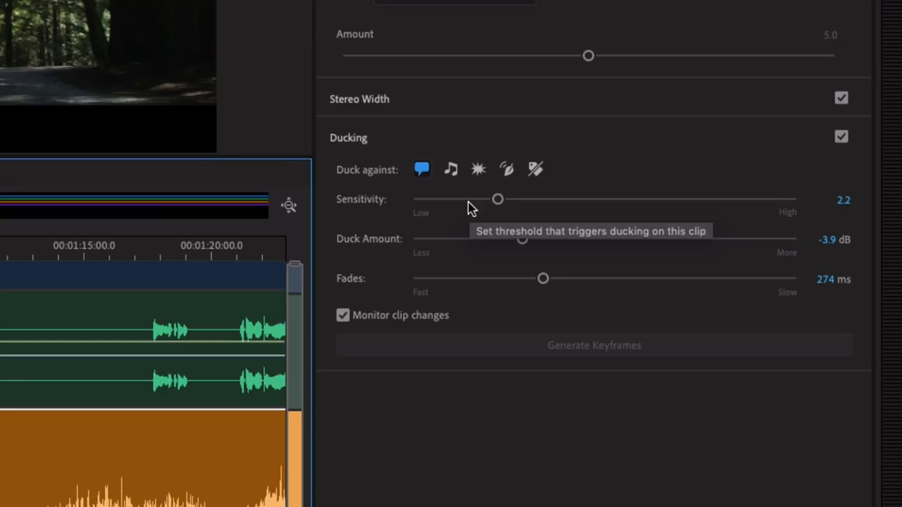
{"action": "mouse_move", "coordinate": [539, 247]}
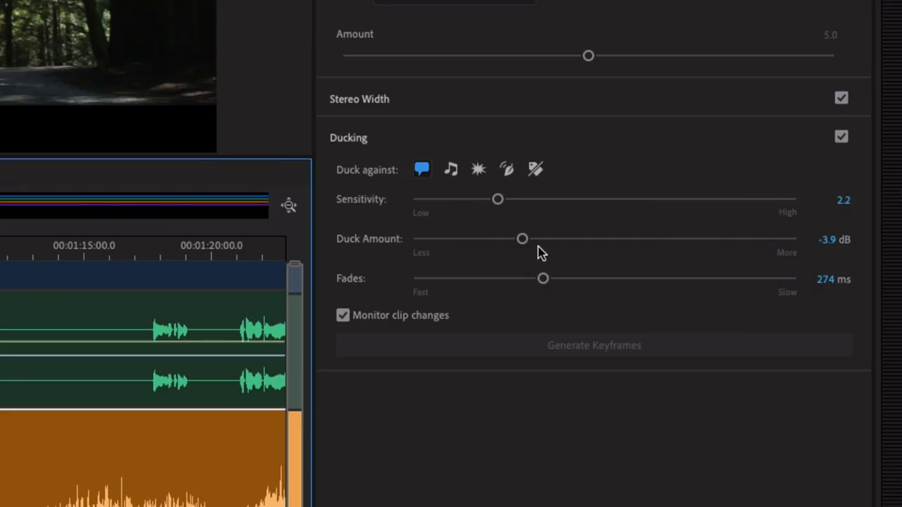
Adjust the ambience Duck Amount back and forth, settling on a moderate dip depth under the dialogue
{"action": "left_click_drag", "start_coordinate": [521, 240], "coordinate": [537, 240]}
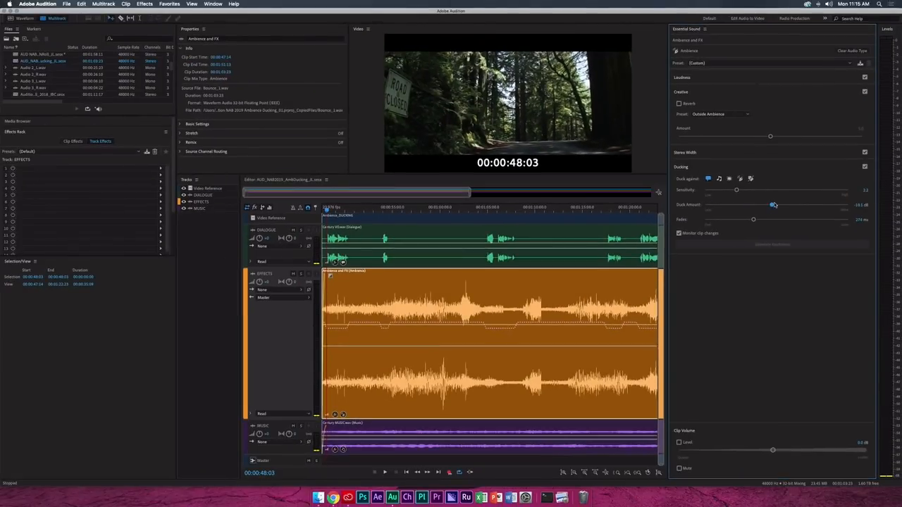
{"action": "left_click_drag", "start_coordinate": [774, 204], "coordinate": [769, 204]}
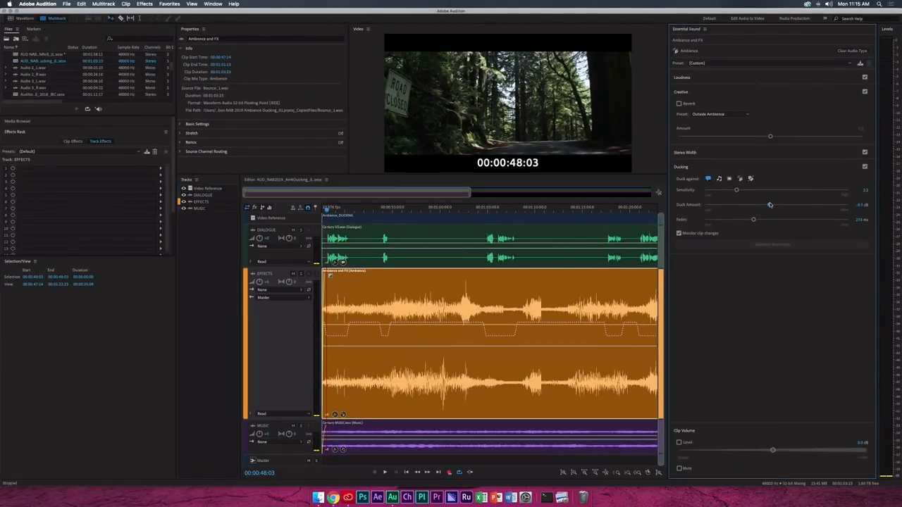
{"action": "left_click_drag", "start_coordinate": [769, 205], "coordinate": [767, 206]}
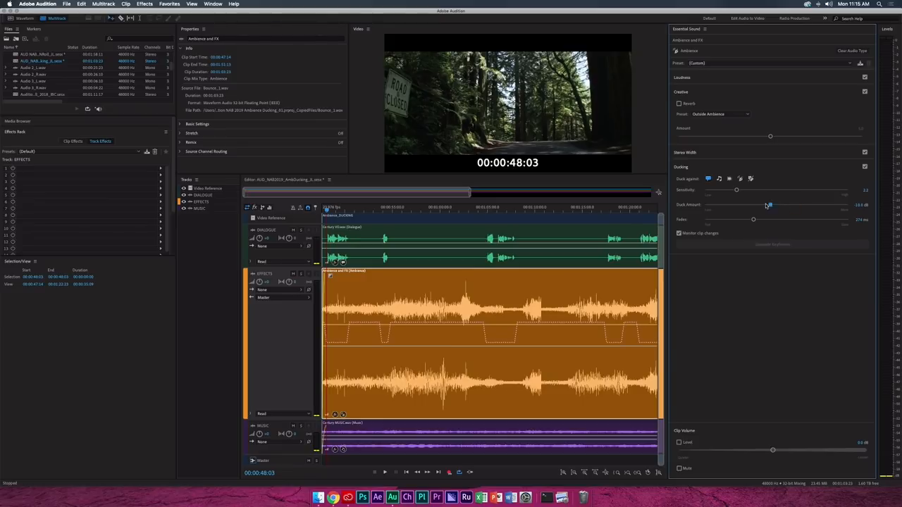
{"action": "left_click_drag", "start_coordinate": [770, 206], "coordinate": [747, 206]}
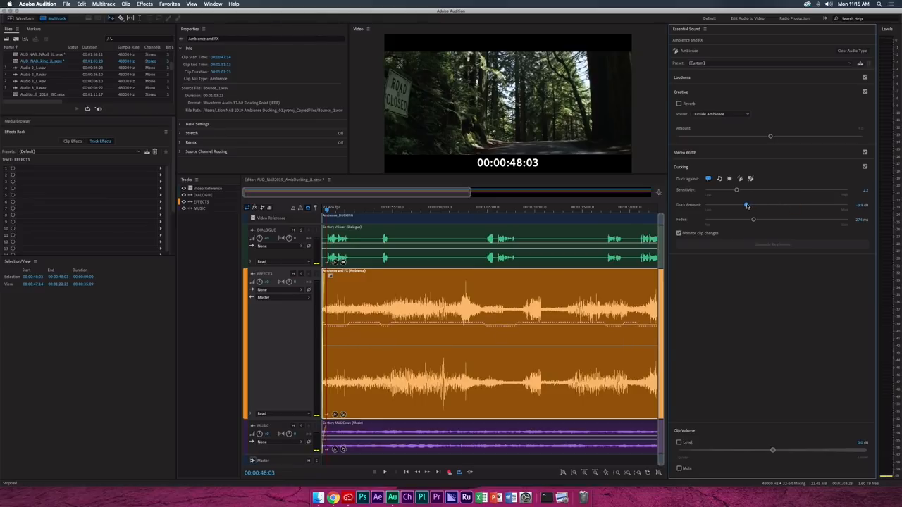
{"action": "left_click_drag", "start_coordinate": [747, 206], "coordinate": [755, 206]}
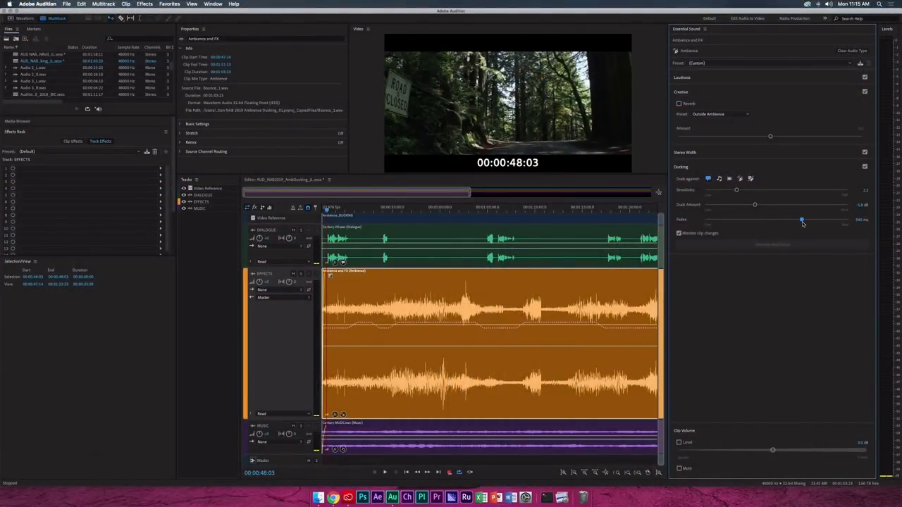
Retune the ducking Fades length, reshaping how quickly the ambience dips in and out
{"action": "left_click_drag", "start_coordinate": [802, 220], "coordinate": [767, 219]}
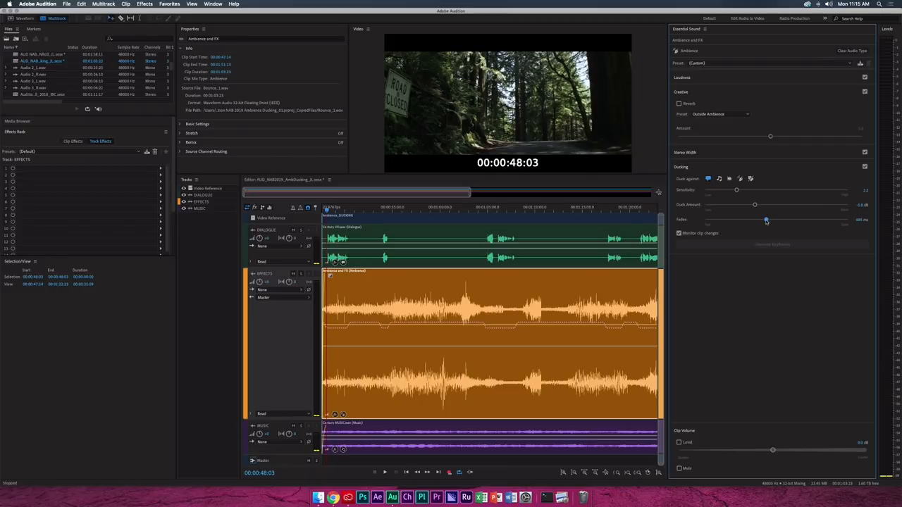
{"action": "left_click_drag", "start_coordinate": [767, 220], "coordinate": [764, 220]}
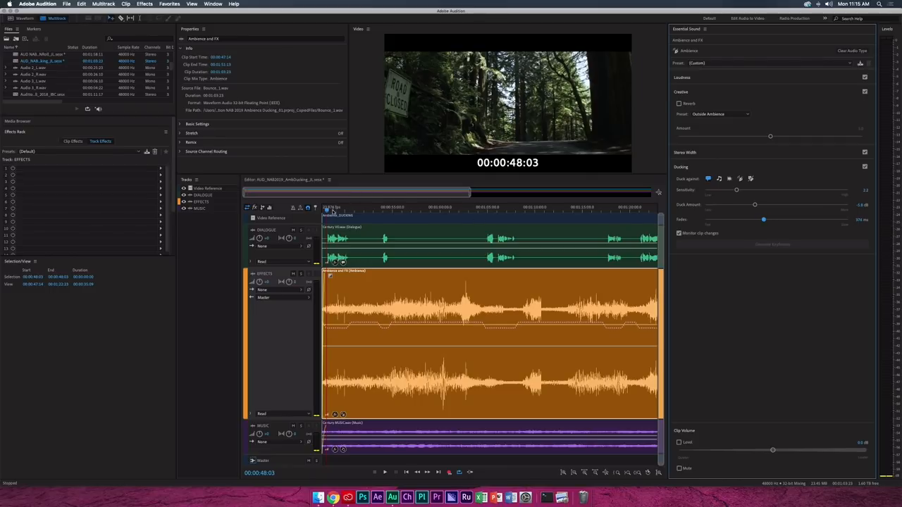
{"action": "left_click", "coordinate": [389, 474]}
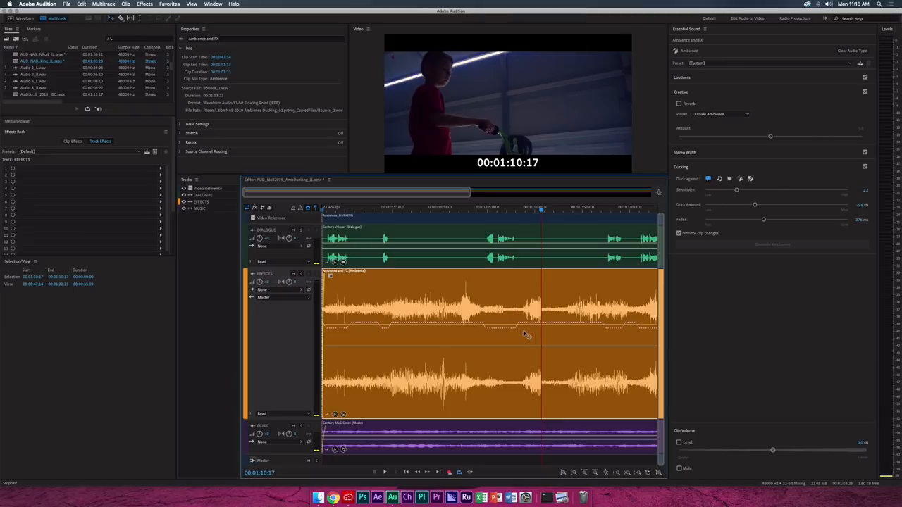
{"action": "mouse_move", "coordinate": [499, 330]}
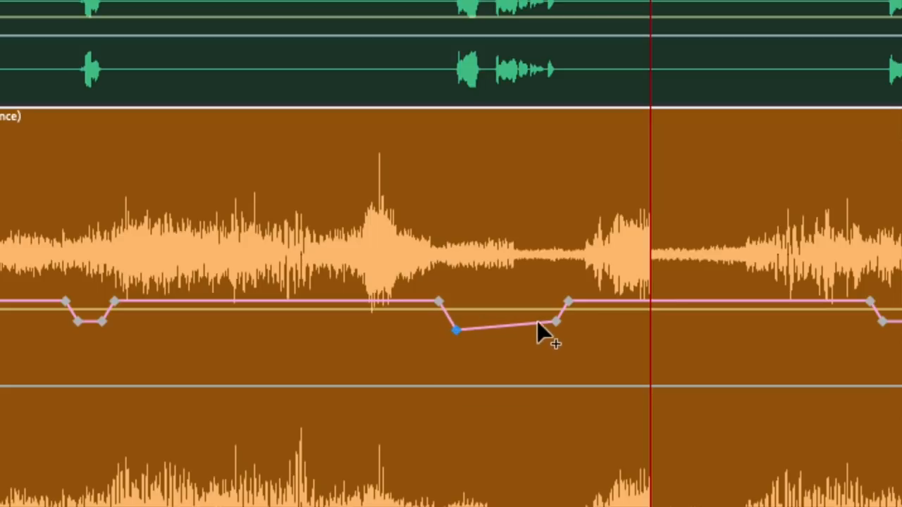
Pull one keyframe of the Ambience clip's volume envelope lower to deepen that dip
{"action": "left_click_drag", "start_coordinate": [538, 330], "coordinate": [505, 338]}
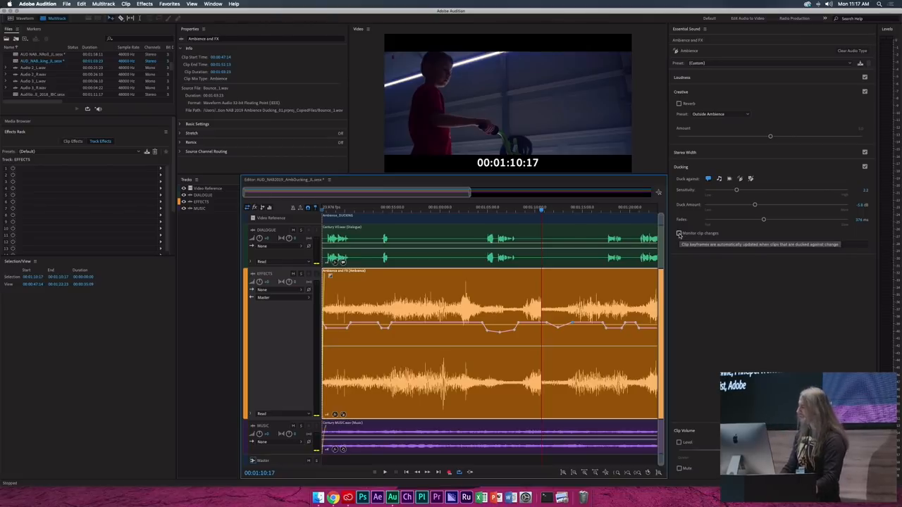
{"action": "left_click", "coordinate": [680, 234]}
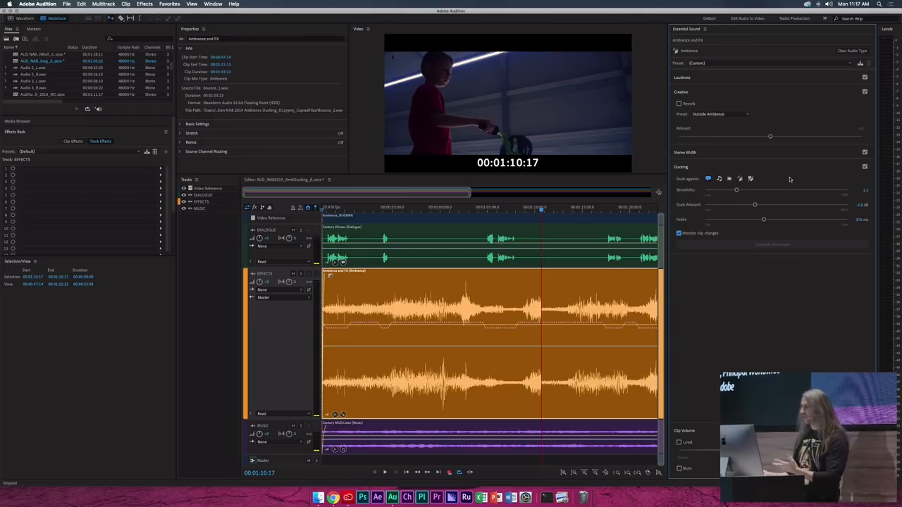
{"action": "mouse_move", "coordinate": [767, 193]}
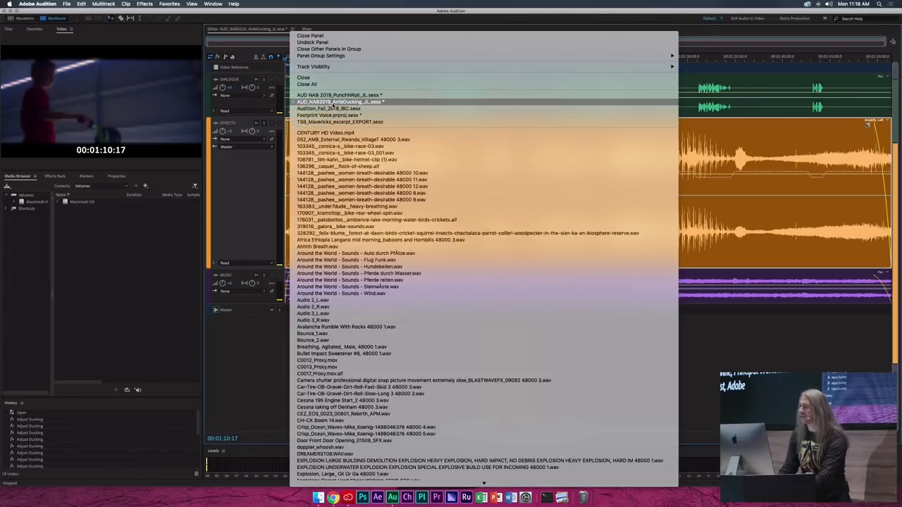
Switch the Editor to the other open multitrack session with the bearded man footage
{"action": "left_click", "coordinate": [327, 109]}
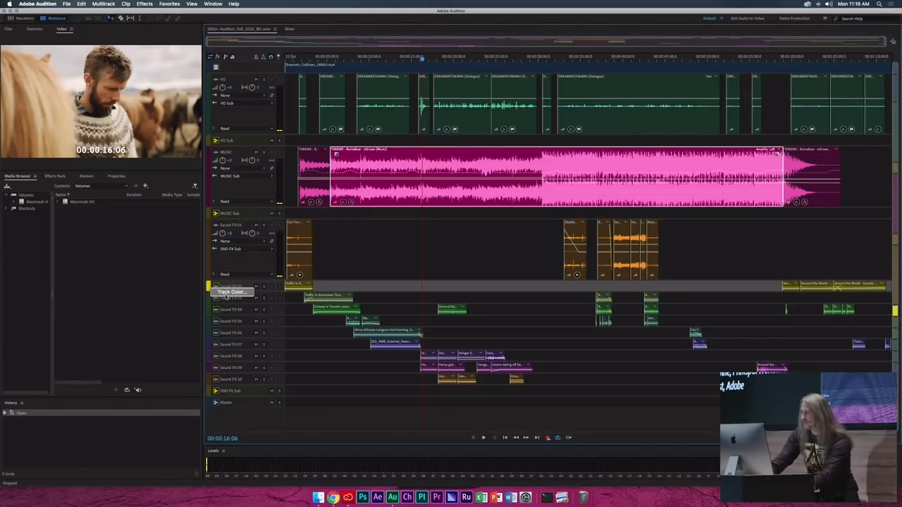
Resize track heights so the music track collapses and the dialogue waveform gets more room
{"action": "left_click", "coordinate": [231, 292]}
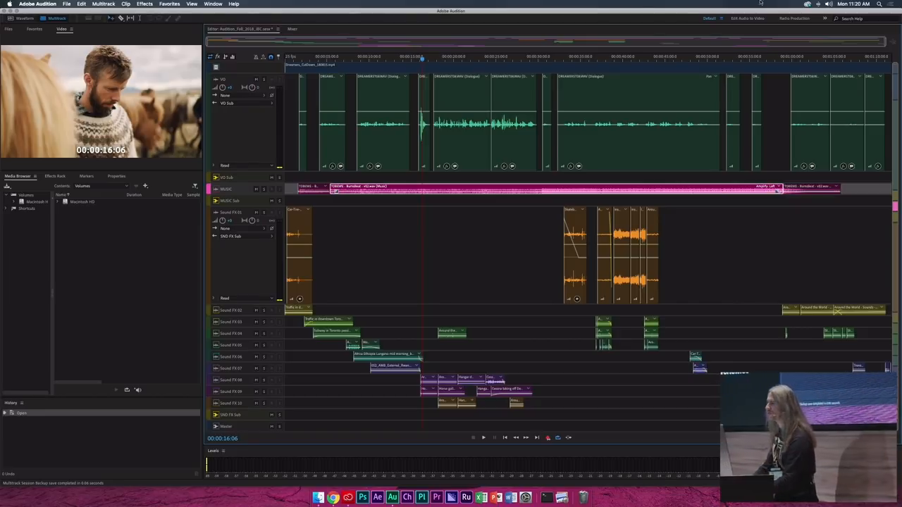
{"action": "left_click", "coordinate": [220, 3]}
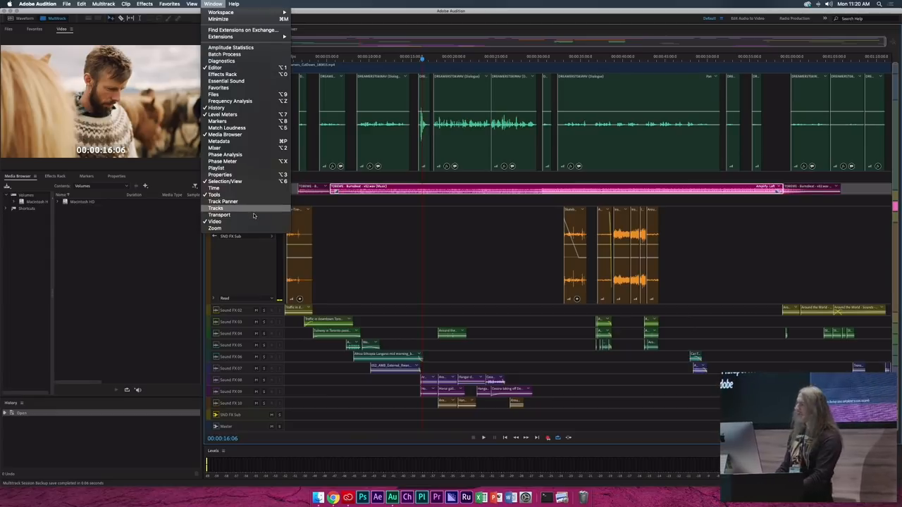
Show the Tracks panel listing every session track from VO and music to the Sound FX tracks
{"action": "left_click", "coordinate": [214, 209]}
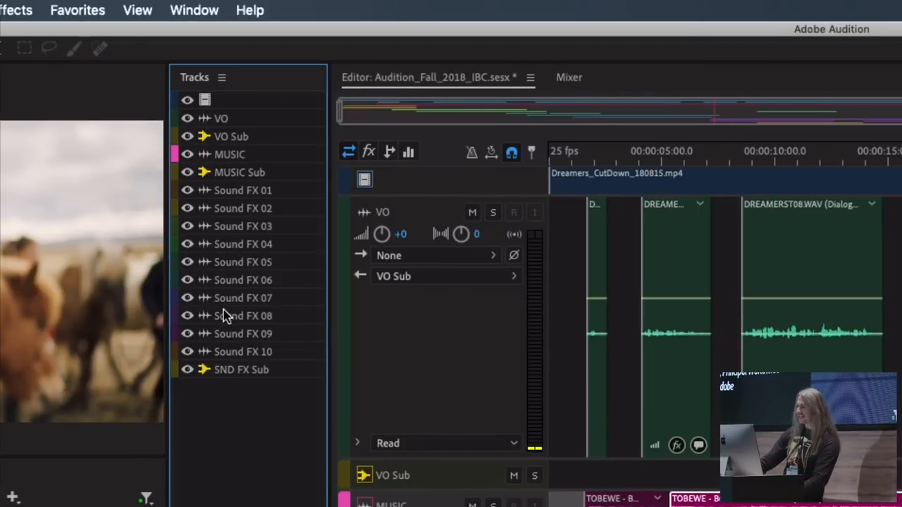
{"action": "mouse_move", "coordinate": [184, 282]}
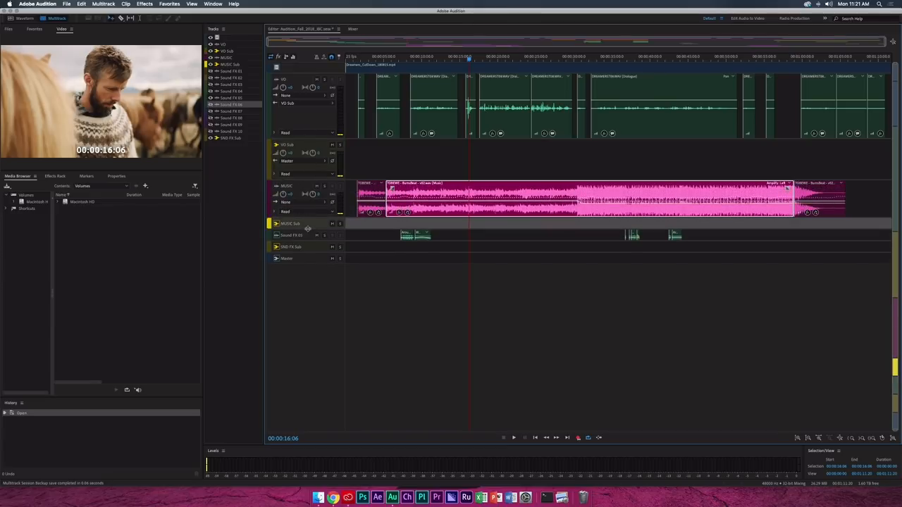
Save the dialogue-and-music layout as a track visibility preset, then save the SFX layout too
{"action": "left_click", "coordinate": [220, 28]}
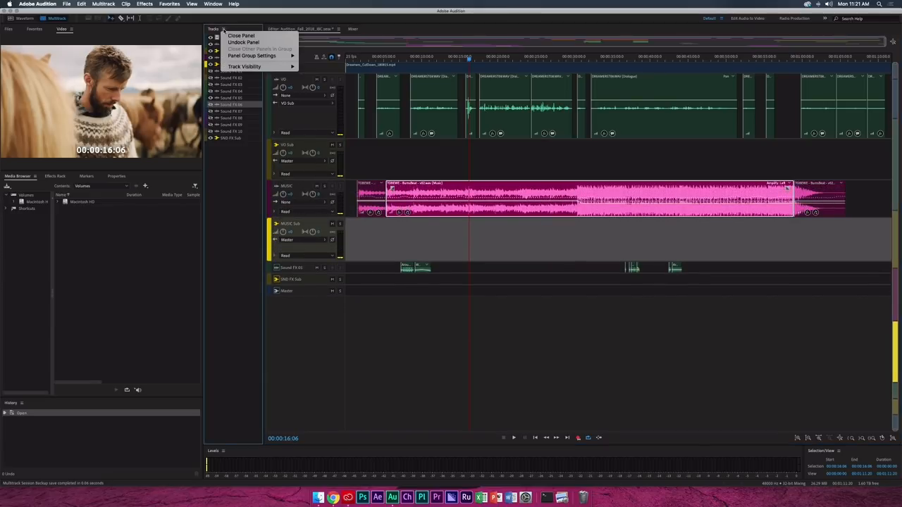
{"action": "left_click", "coordinate": [242, 66]}
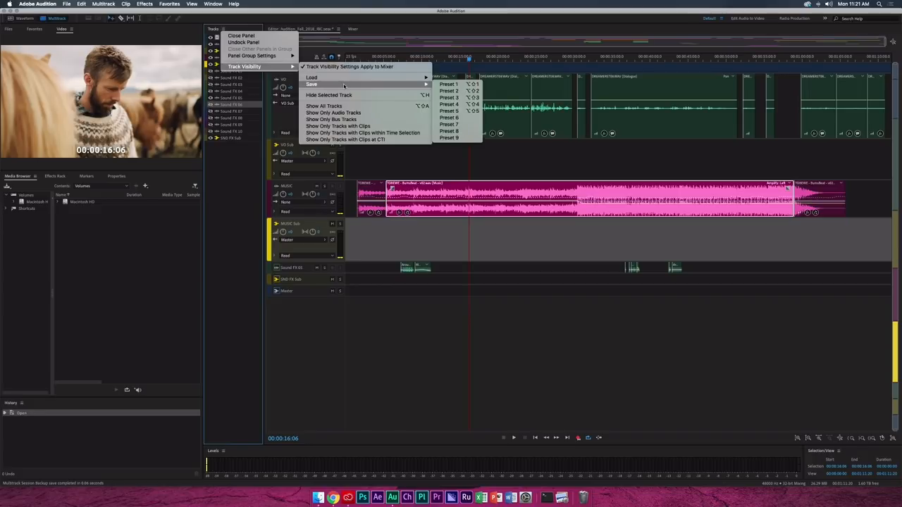
{"action": "mouse_move", "coordinate": [452, 84]}
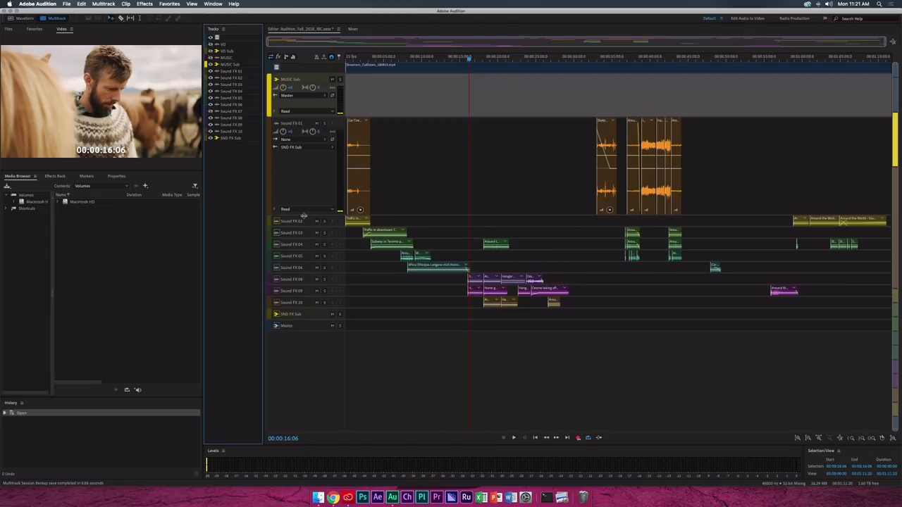
{"action": "left_click", "coordinate": [221, 29]}
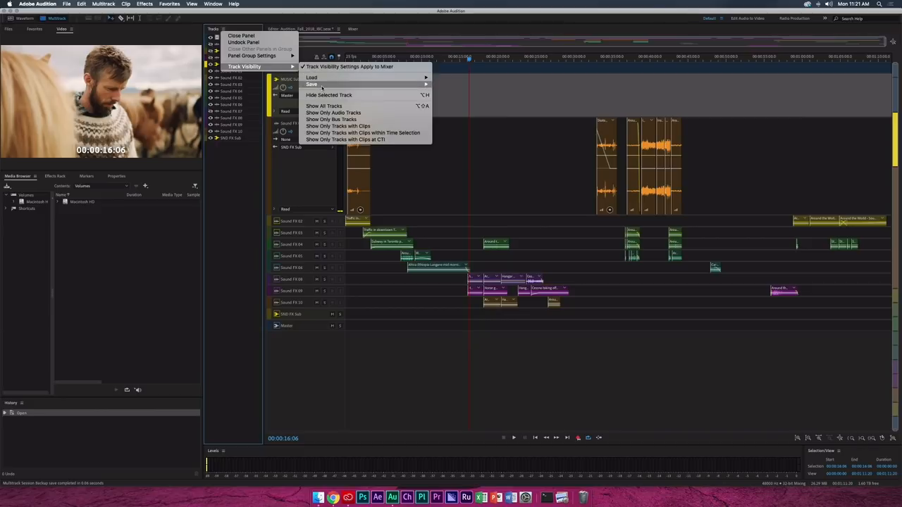
{"action": "mouse_move", "coordinate": [312, 85]}
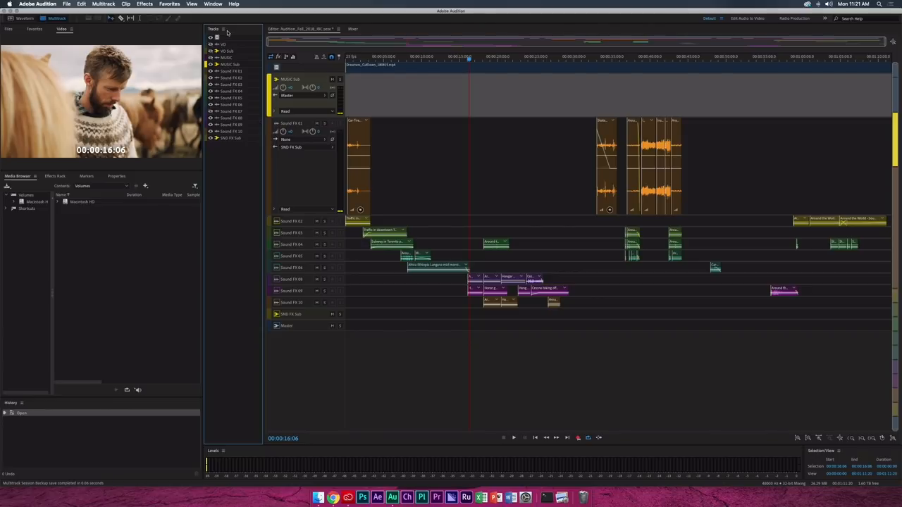
Show all tracks, then load the saved dialogue-and-music visibility preset
{"action": "left_click", "coordinate": [222, 28]}
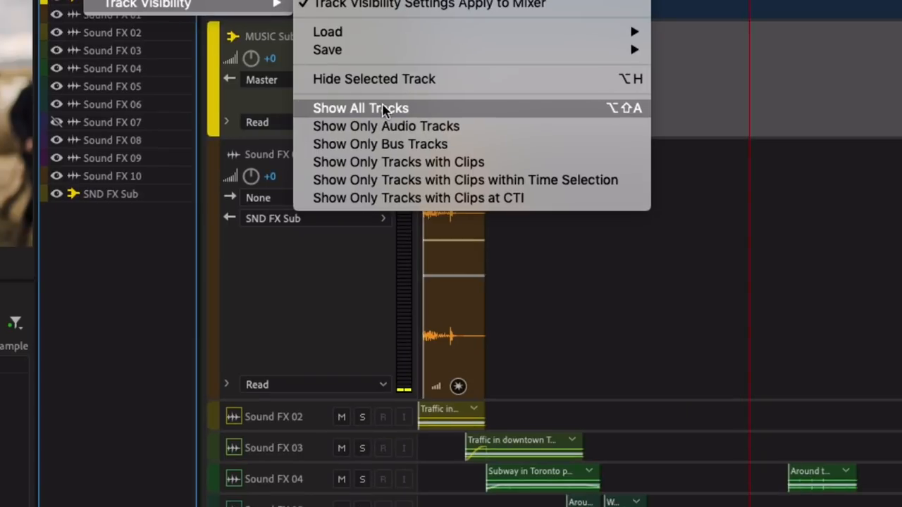
{"action": "left_click", "coordinate": [361, 107]}
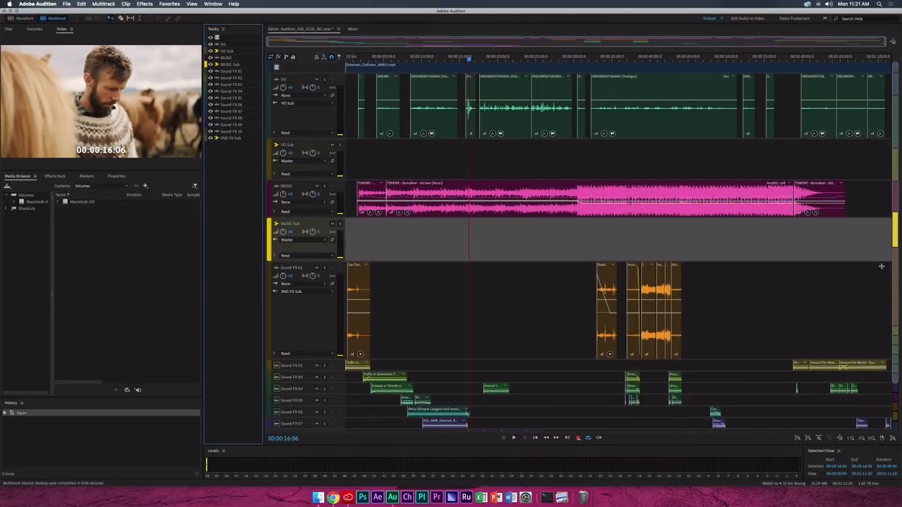
{"action": "mouse_move", "coordinate": [837, 439]}
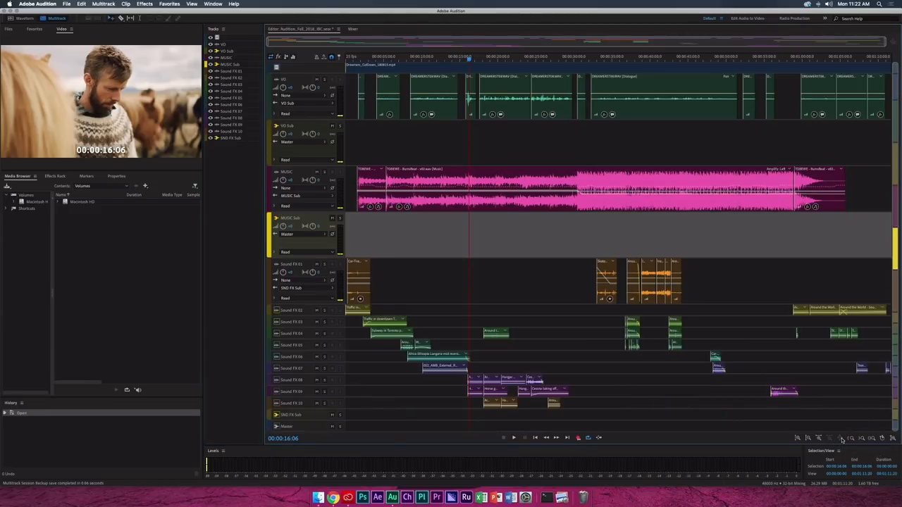
{"action": "mouse_move", "coordinate": [443, 289]}
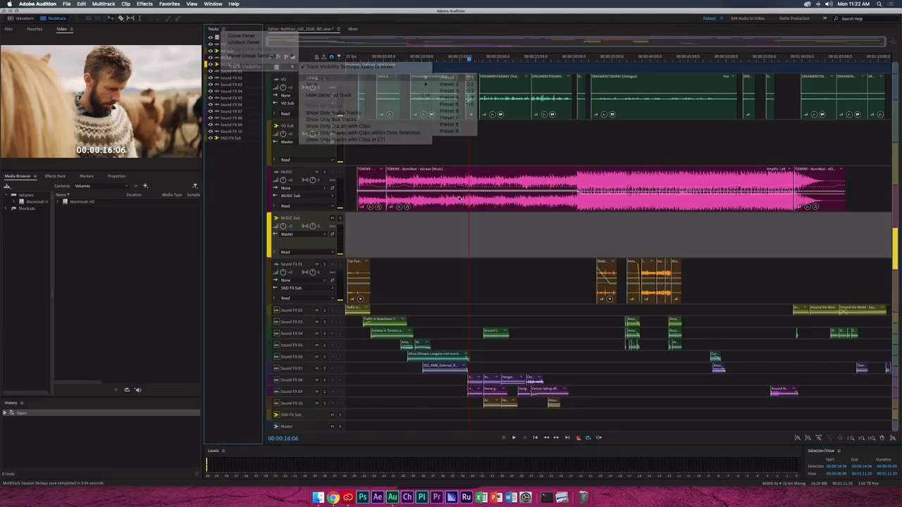
{"action": "left_click", "coordinate": [327, 127]}
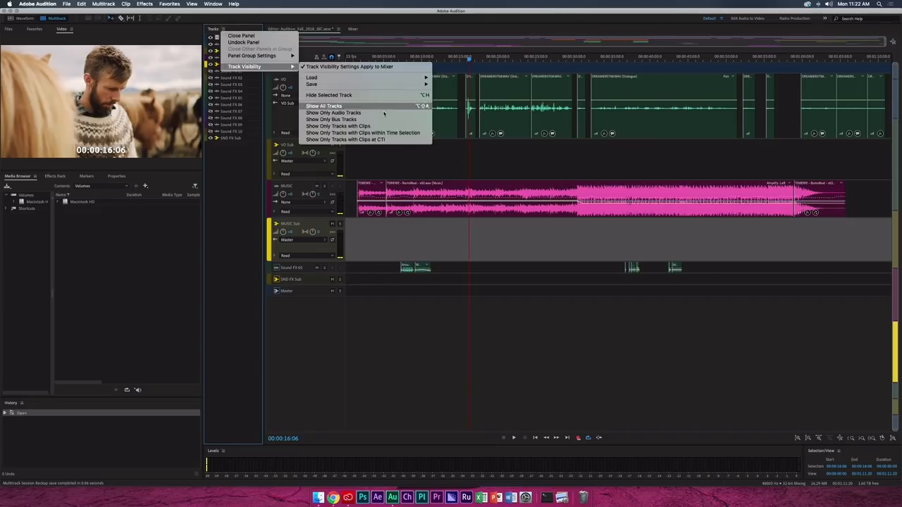
{"action": "mouse_move", "coordinate": [313, 78]}
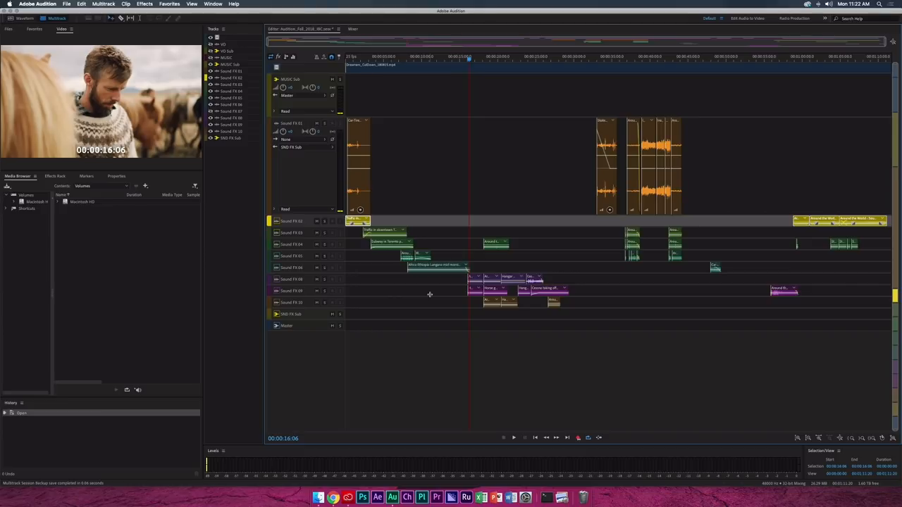
{"action": "mouse_move", "coordinate": [274, 179]}
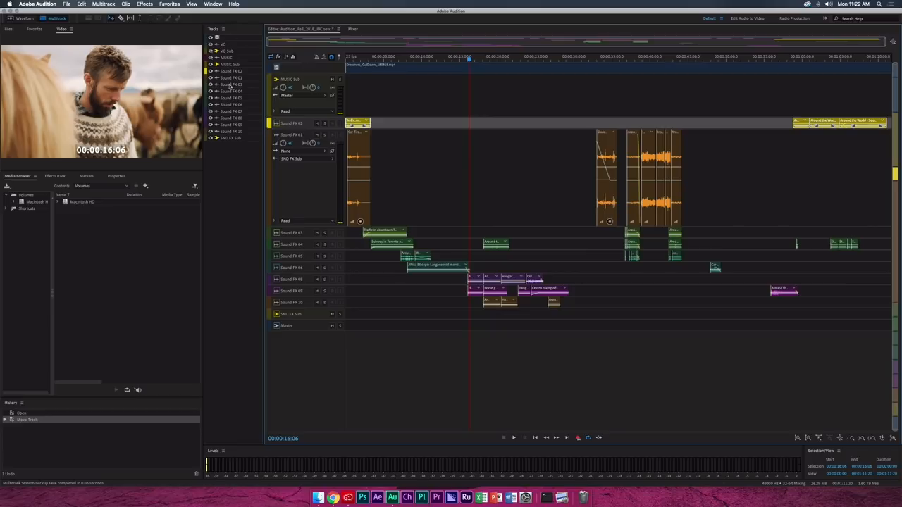
{"action": "mouse_move", "coordinate": [344, 290]}
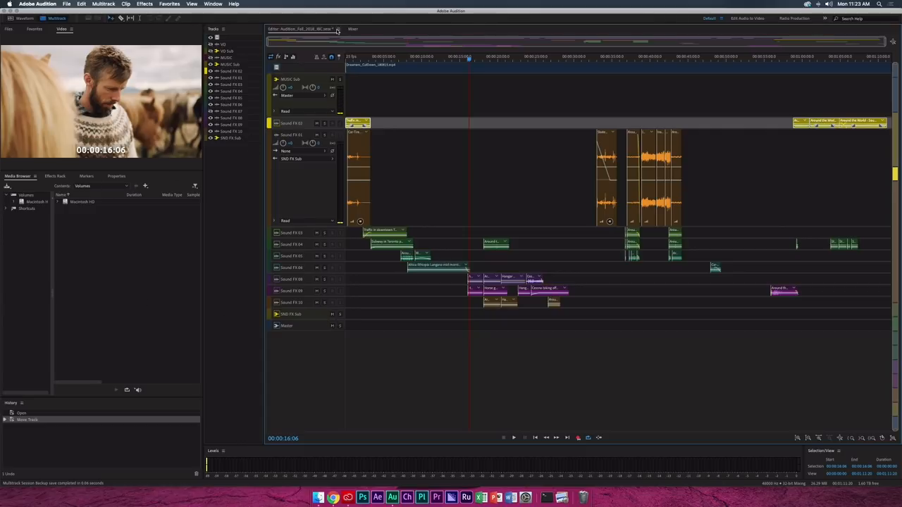
Switch the Editor to the smaller session with the indoor dialogue recording
{"action": "left_click", "coordinate": [338, 28]}
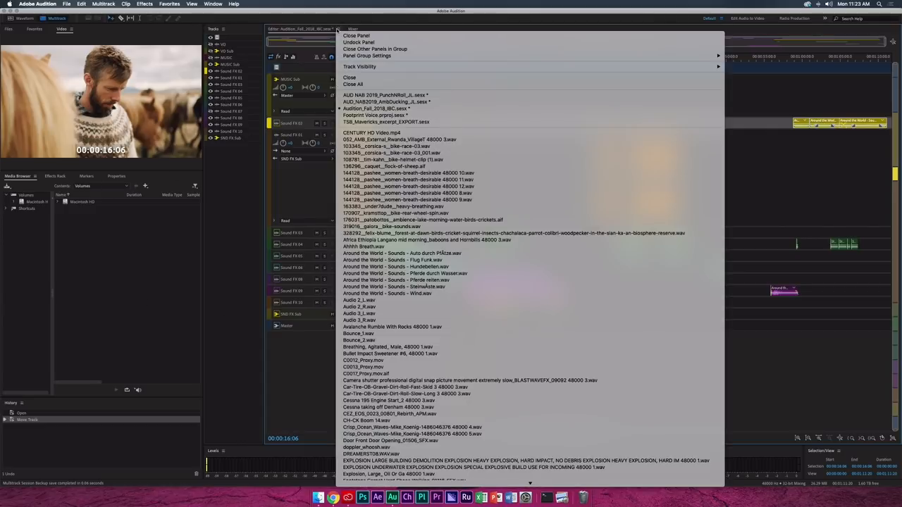
{"action": "mouse_move", "coordinate": [375, 116]}
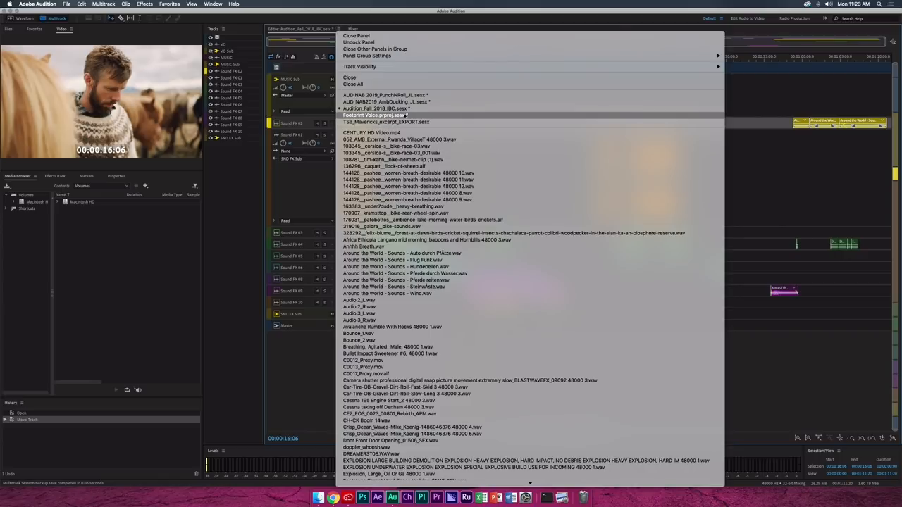
{"action": "left_click", "coordinate": [375, 115]}
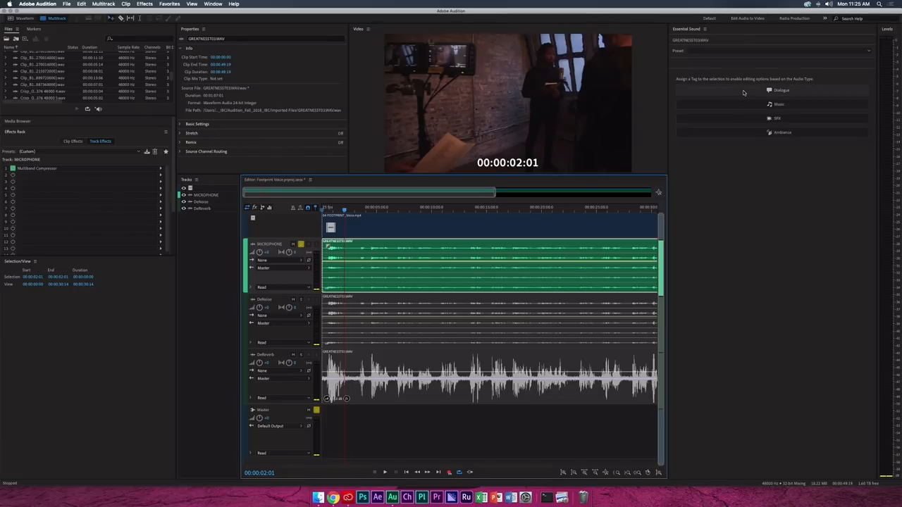
{"action": "left_click", "coordinate": [775, 93]}
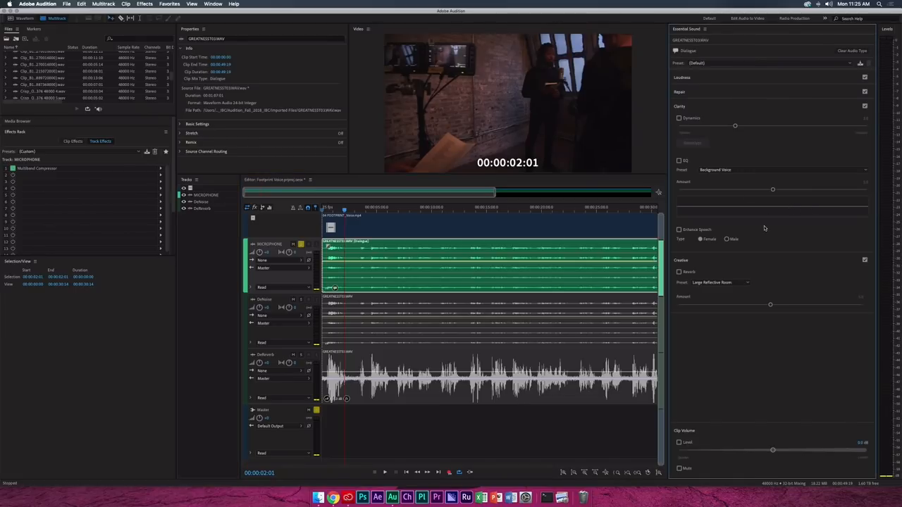
{"action": "left_click", "coordinate": [683, 92]}
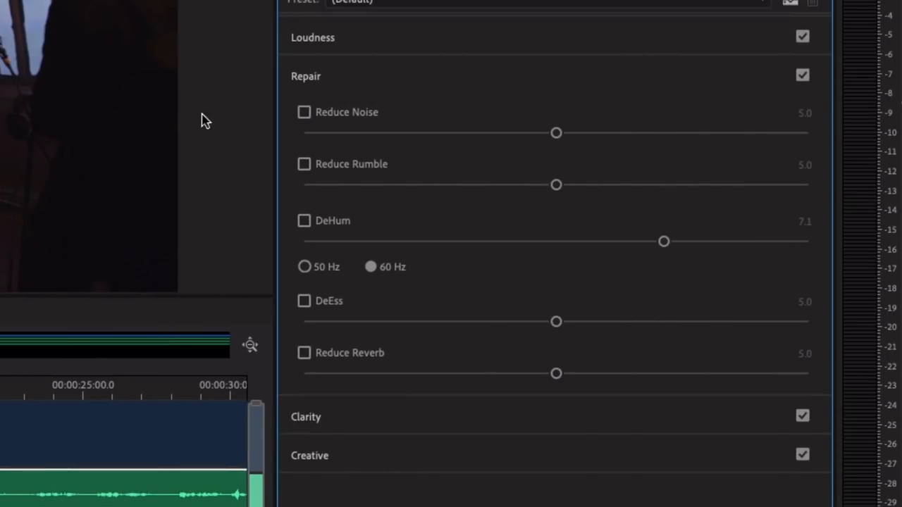
{"action": "mouse_move", "coordinate": [337, 148]}
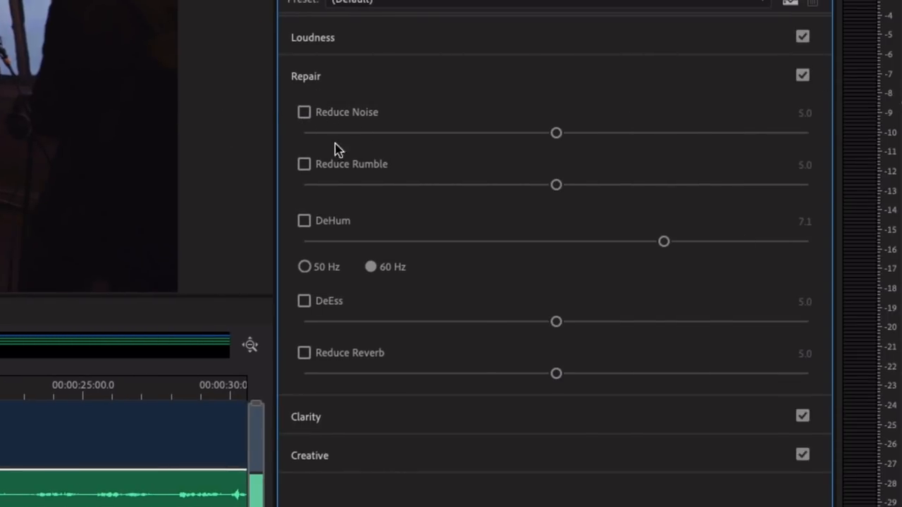
{"action": "mouse_move", "coordinate": [358, 113]}
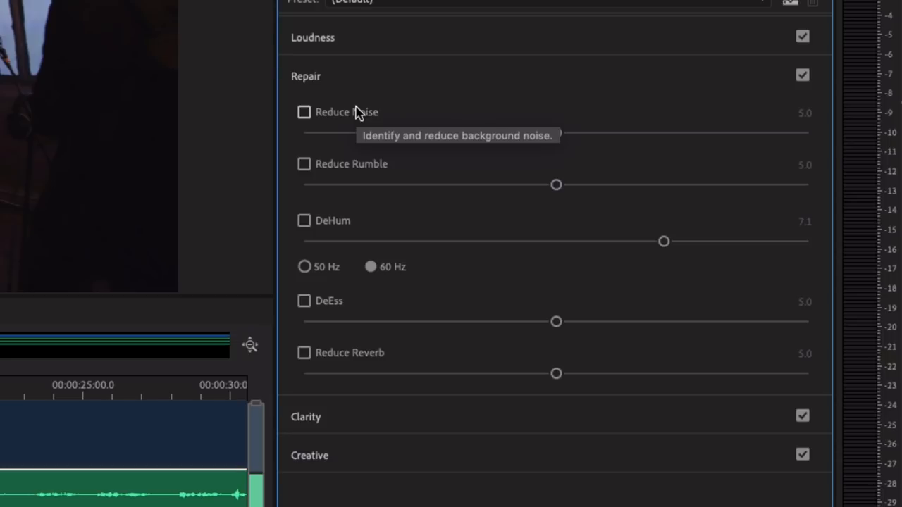
{"action": "mouse_move", "coordinate": [359, 115]}
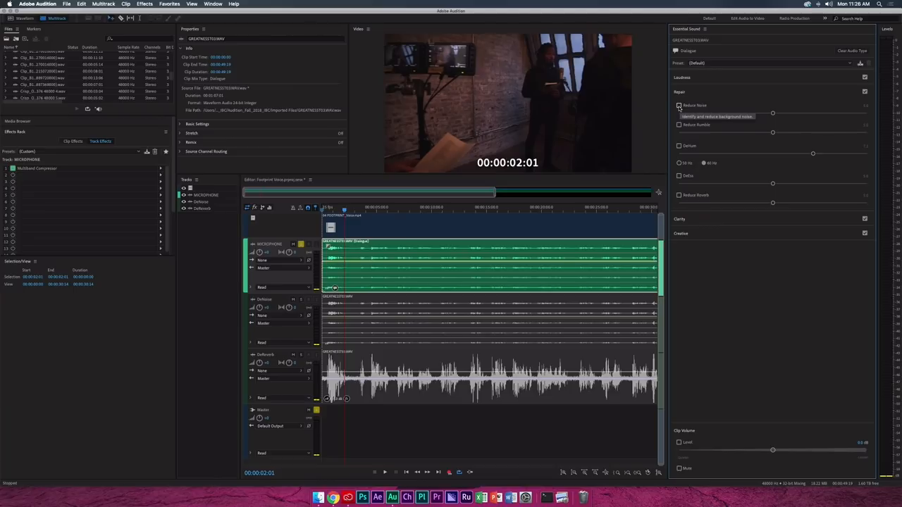
Enable Reduce Noise on the dialogue clip, adding a DeNoise clip effect to its rack
{"action": "left_click", "coordinate": [678, 104]}
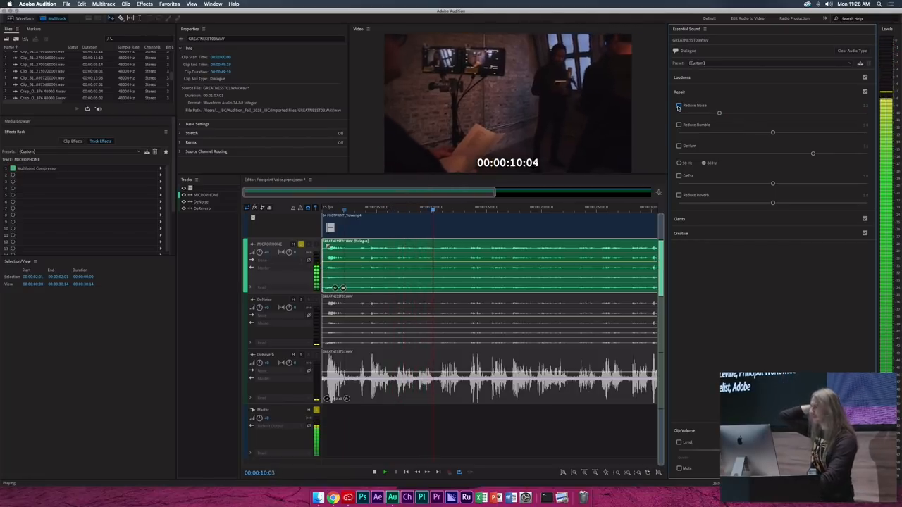
{"action": "left_click", "coordinate": [679, 104]}
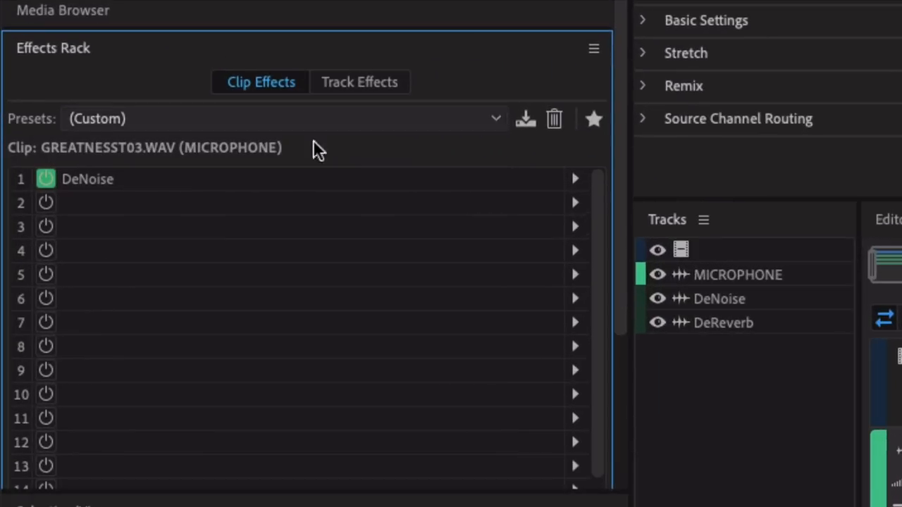
{"action": "mouse_move", "coordinate": [256, 113]}
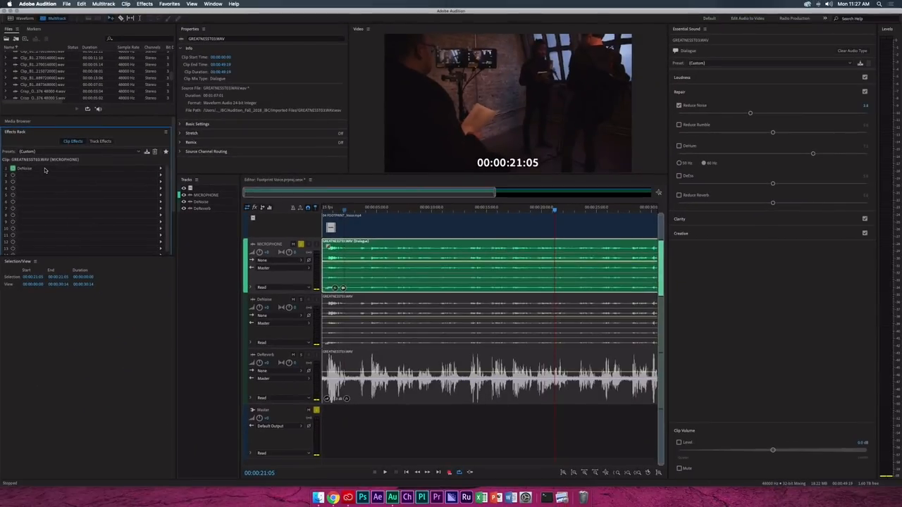
Bring up the DeNoise clip effect's settings window from Effects Rack slot 1
{"action": "double_click", "coordinate": [25, 169]}
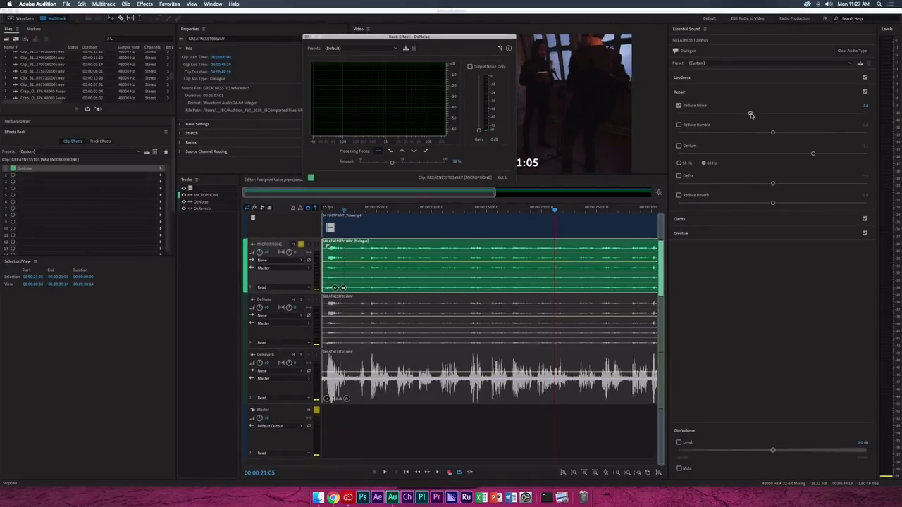
Raise the Reduce Noise amount in Essential Sound until DeNoise shows 37%
{"action": "left_click_drag", "start_coordinate": [752, 113], "coordinate": [747, 113]}
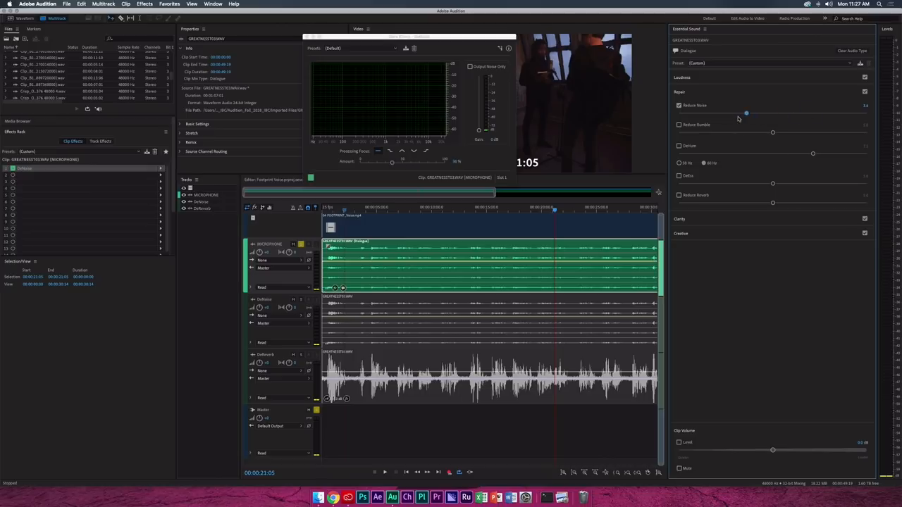
{"action": "left_click_drag", "start_coordinate": [748, 113], "coordinate": [750, 113]}
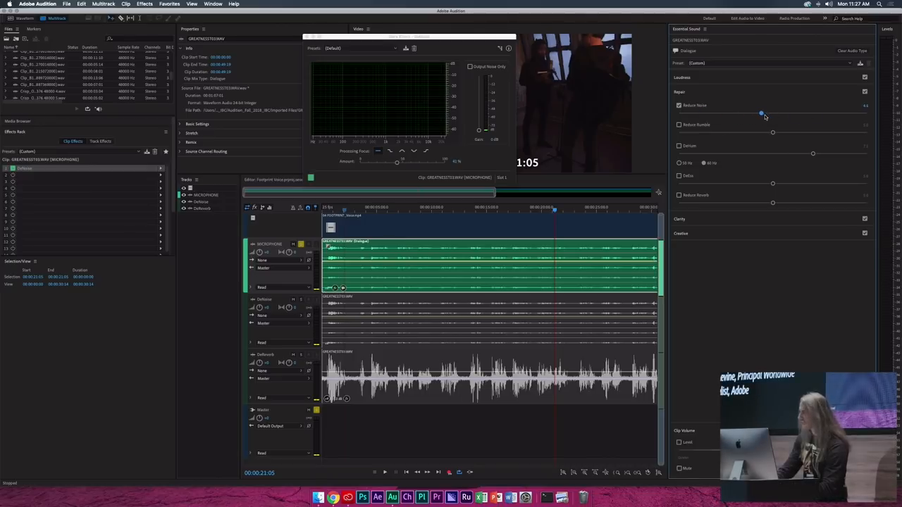
{"action": "left_click_drag", "start_coordinate": [761, 113], "coordinate": [747, 113]}
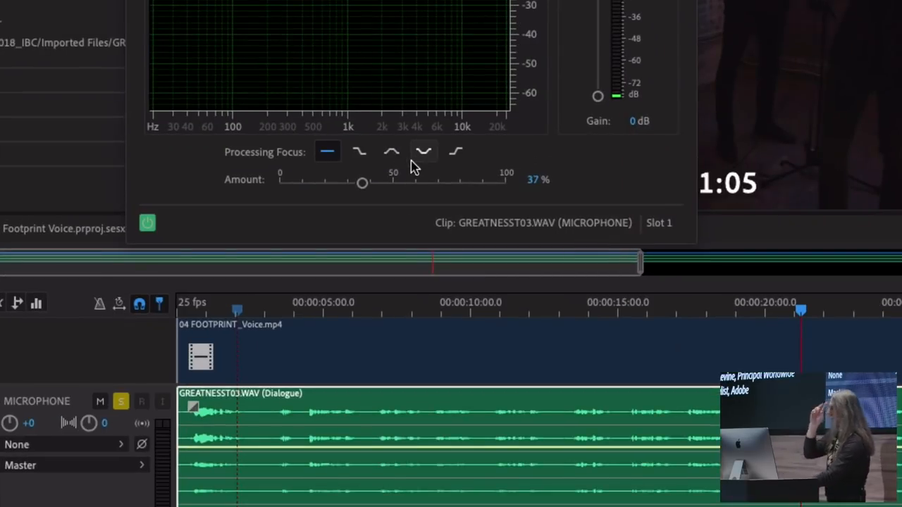
{"action": "mouse_move", "coordinate": [423, 151]}
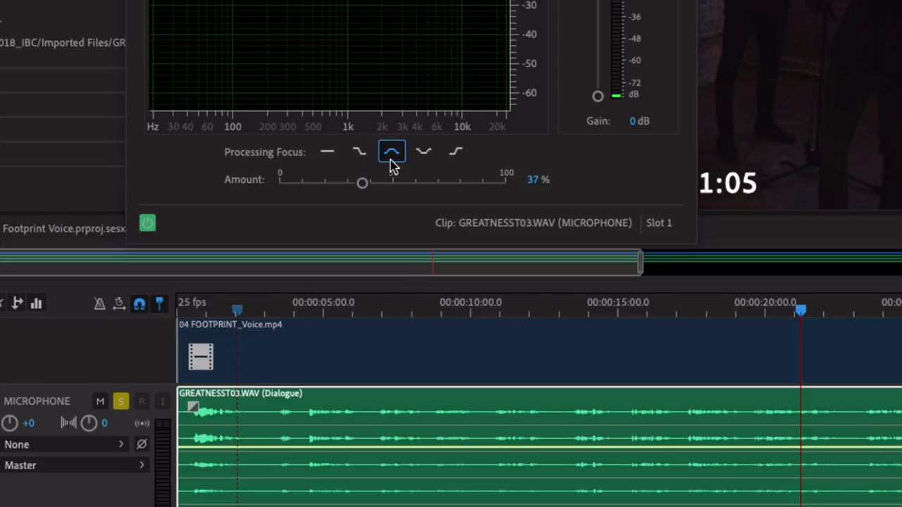
{"action": "mouse_move", "coordinate": [392, 152]}
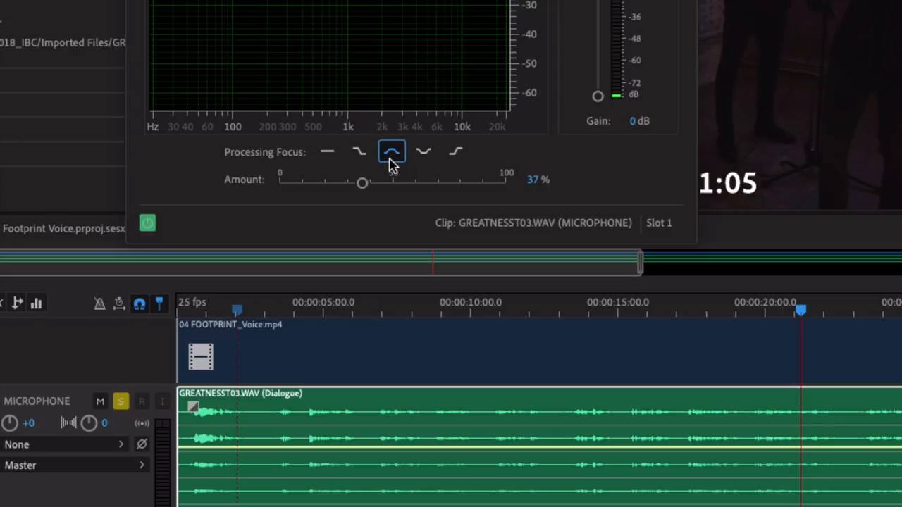
{"action": "mouse_move", "coordinate": [426, 152]}
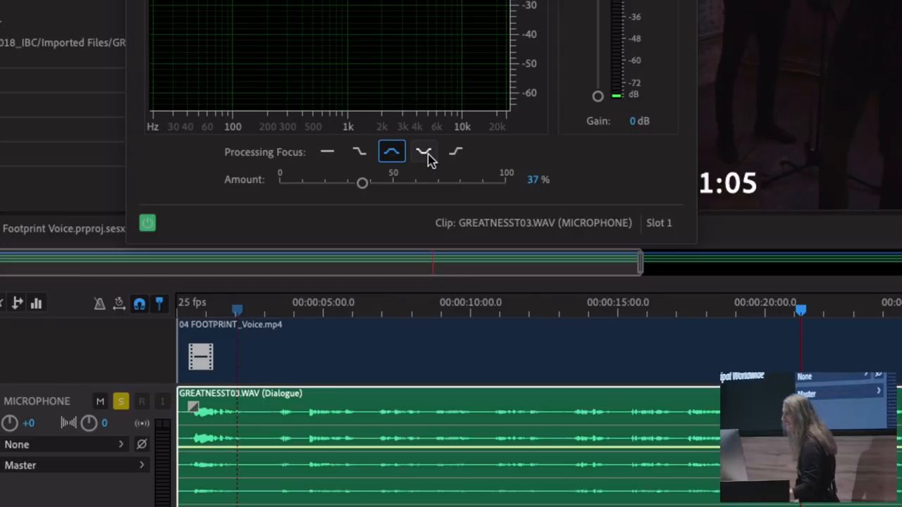
{"action": "mouse_move", "coordinate": [457, 151]}
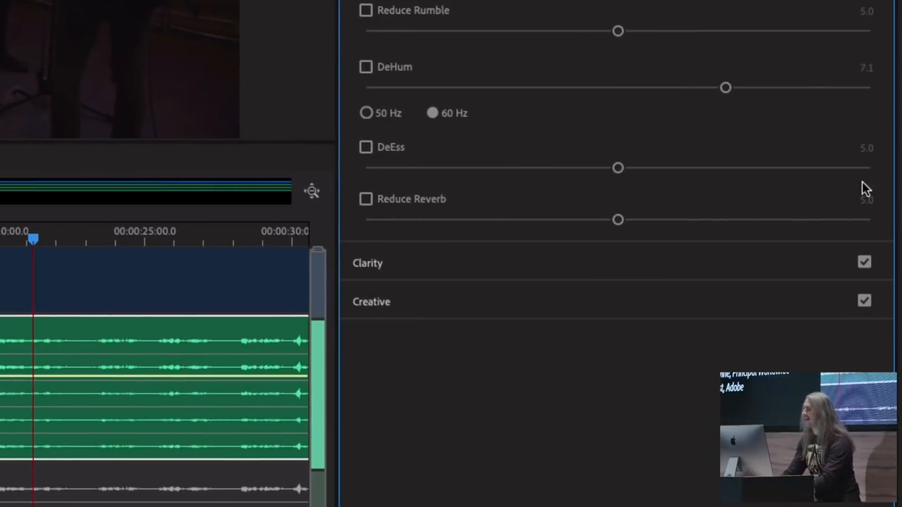
Enable Reduce Reverb in Essential Sound, adding a DeReverb effect to the clip
{"action": "left_click", "coordinate": [365, 199]}
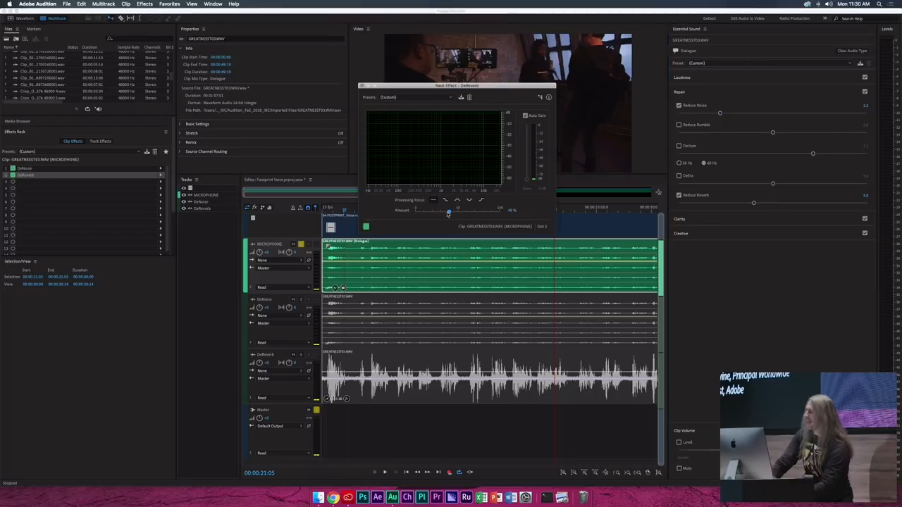
Move the DeReverb window clear of the timeline and play the dialogue to hear it
{"action": "left_click_drag", "start_coordinate": [449, 210], "coordinate": [415, 210]}
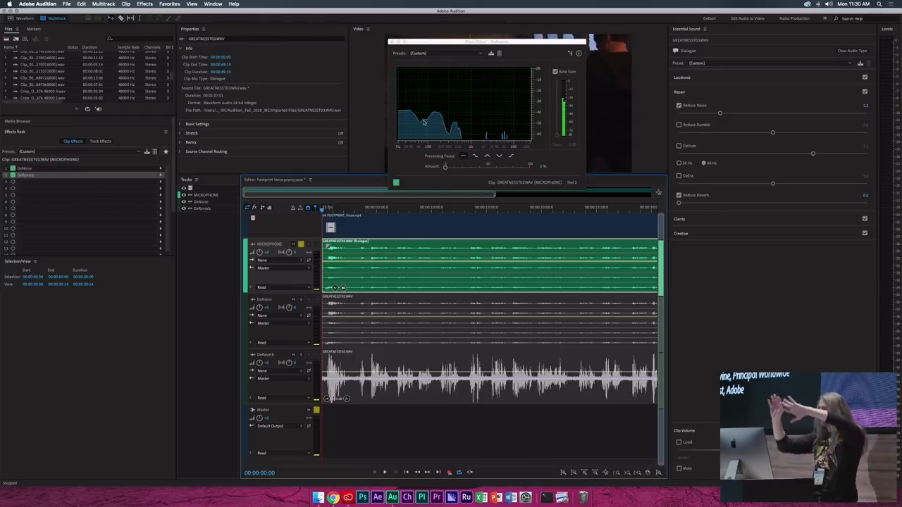
{"action": "left_click", "coordinate": [387, 473]}
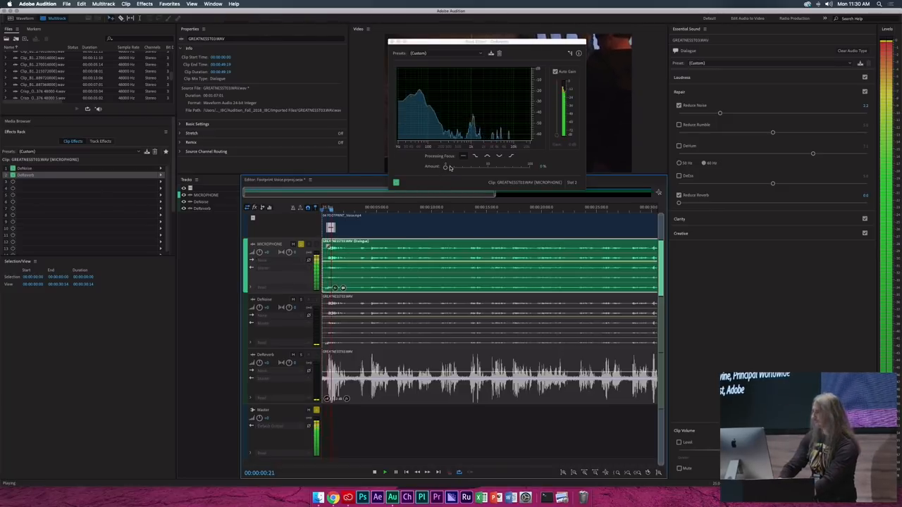